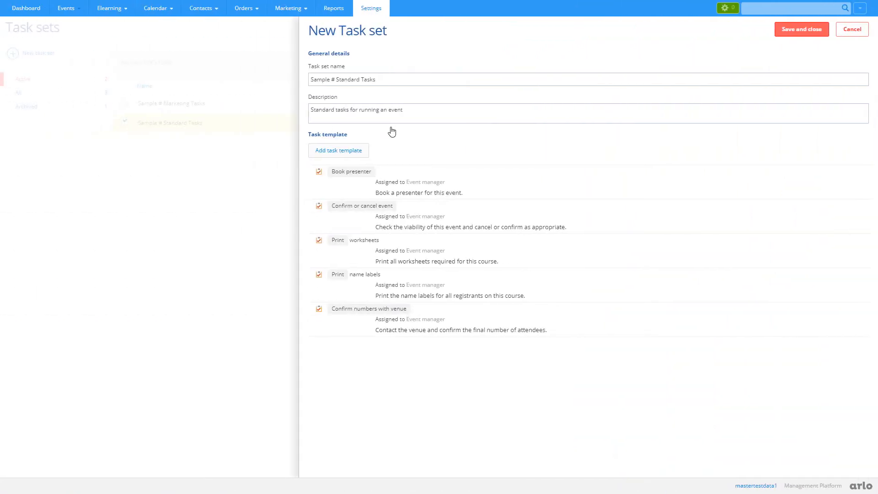
- Make the Confirm or cancel event task due 3 days before event start, assigned to Platform Administrator
click(444, 226)
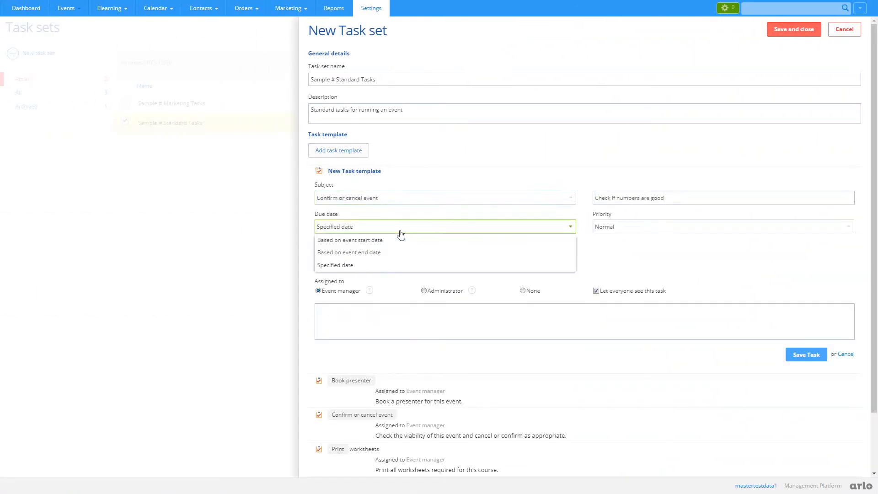
click(349, 240)
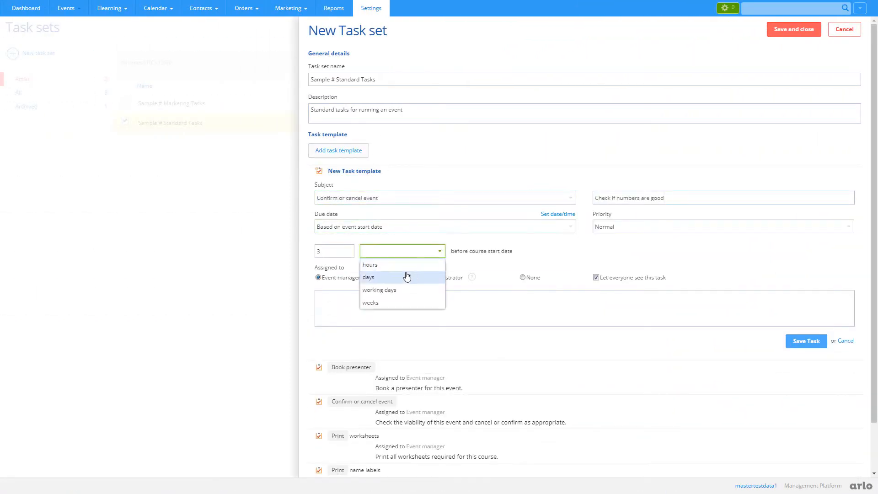
click(367, 277)
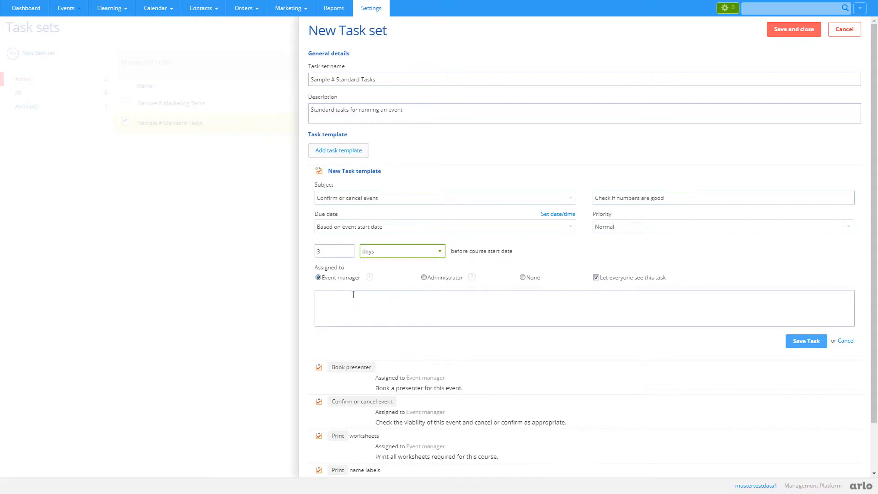
click(424, 277)
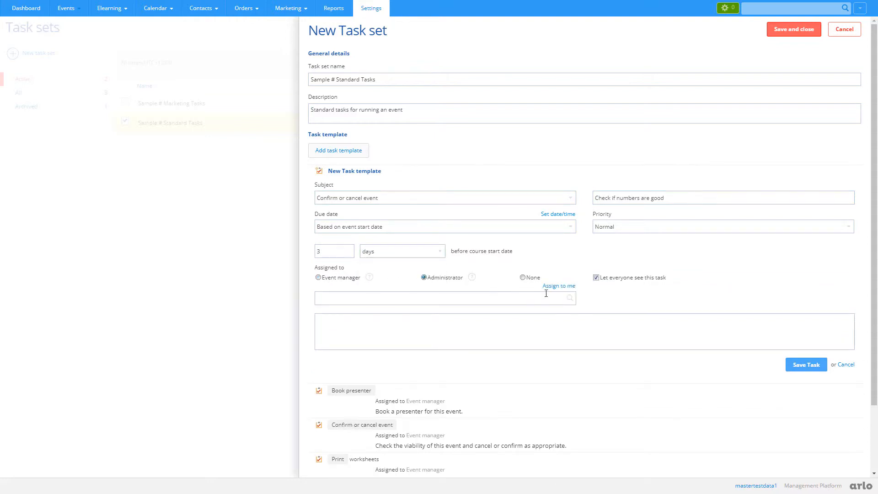
click(558, 285)
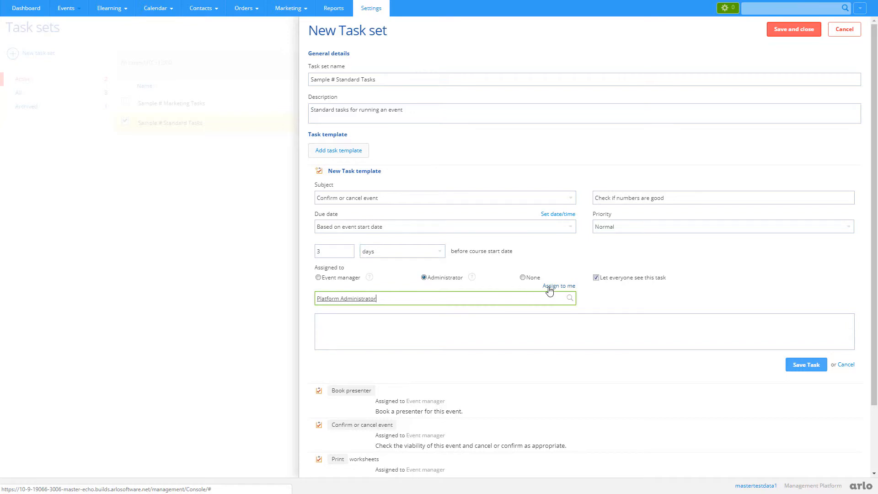